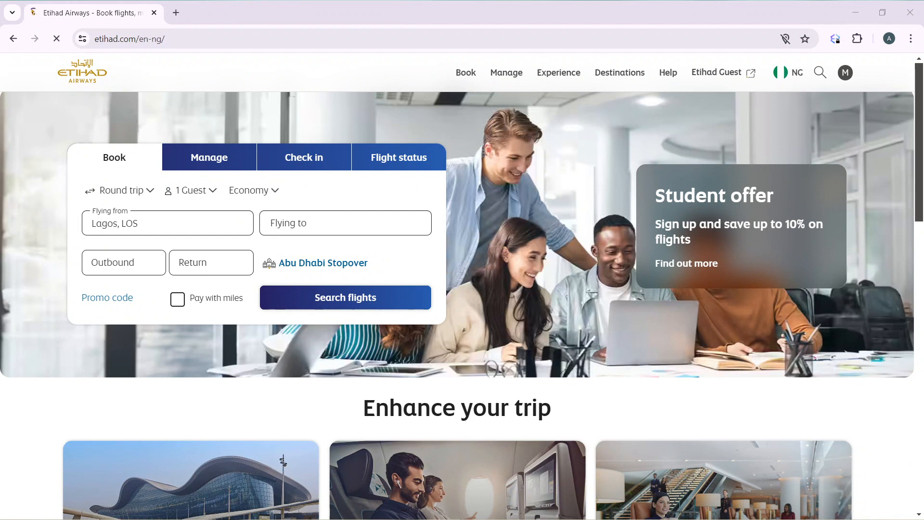
mouse_move(610, 286)
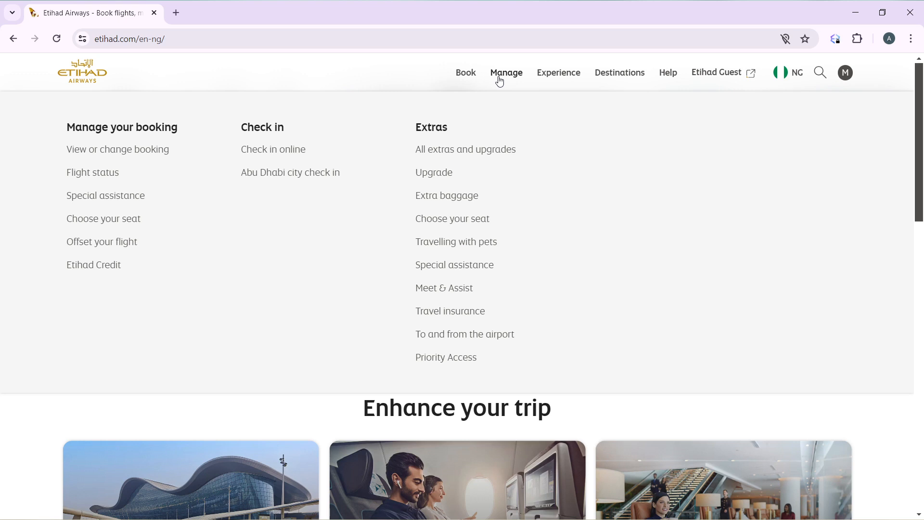
mouse_move(442, 176)
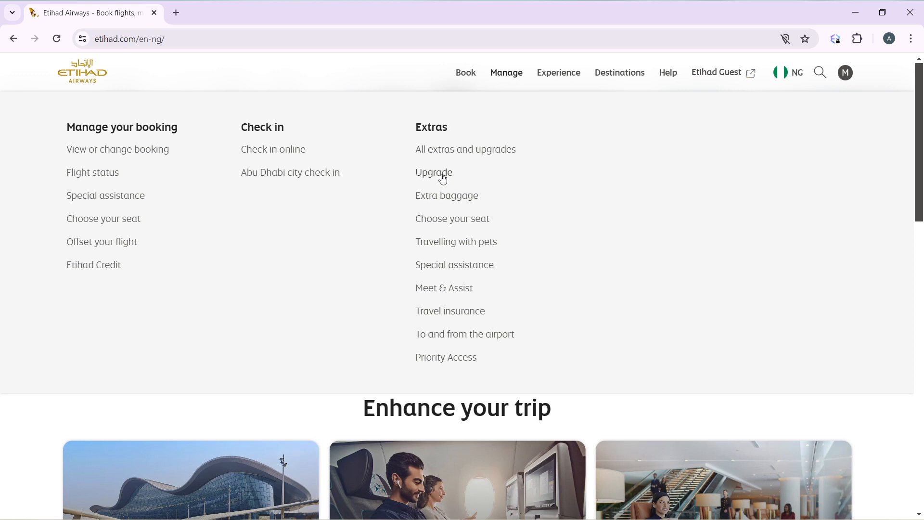
Choose Upgrade from the Manage menu's Extras section.
click(434, 172)
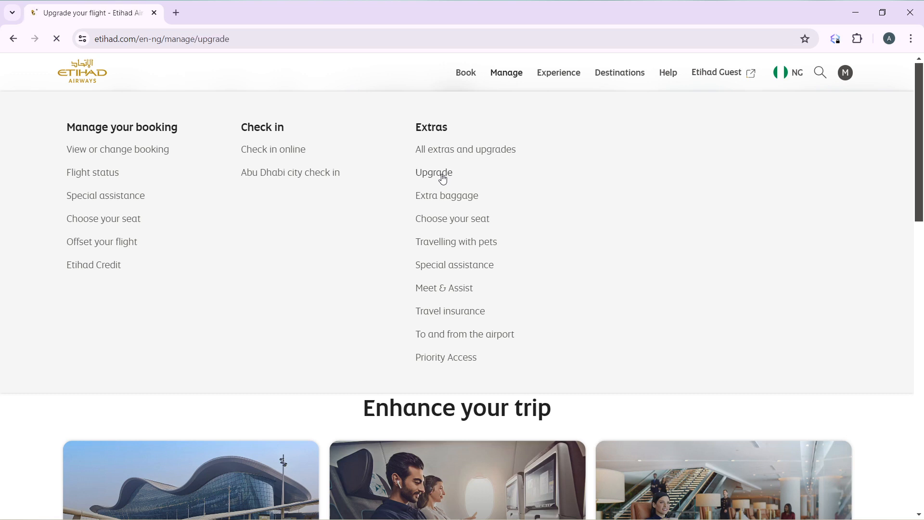
Load the Upgrade your flight page and scroll to the Guest Miles, bidding and airport options.
click(434, 173)
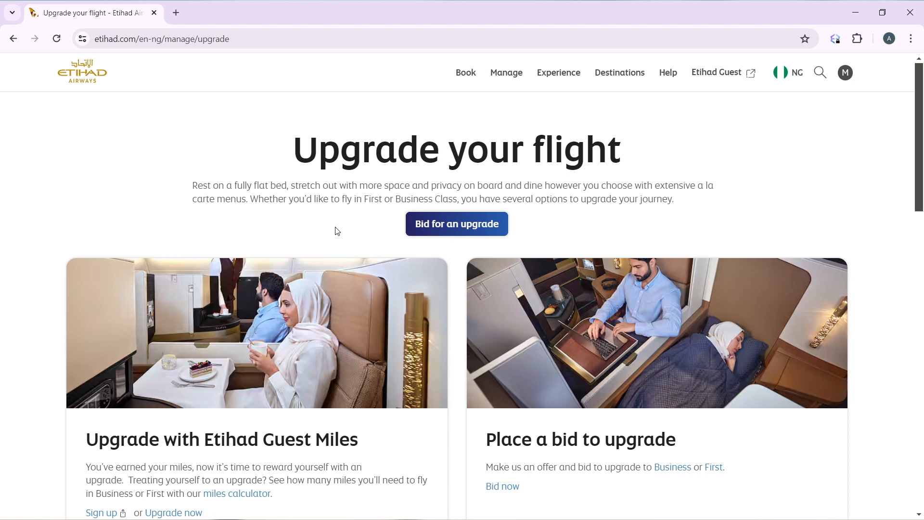
scroll(down, 3)
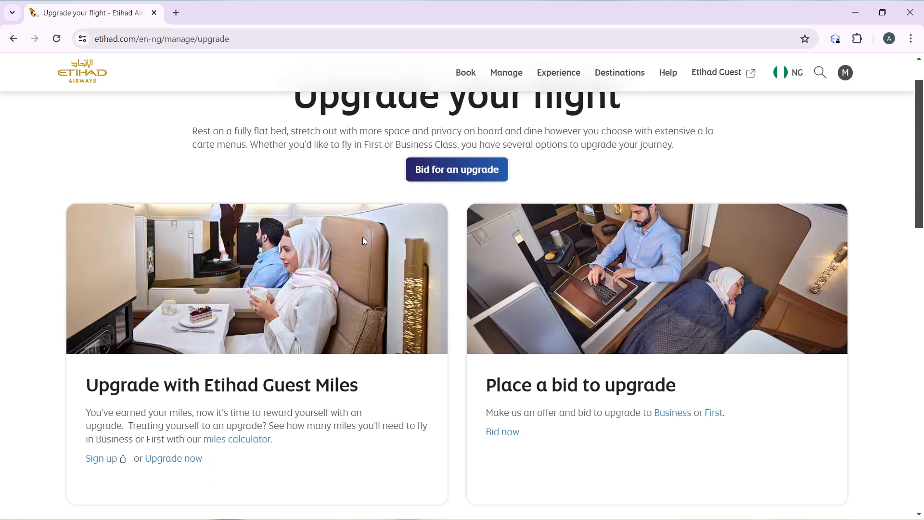
scroll(down, 3)
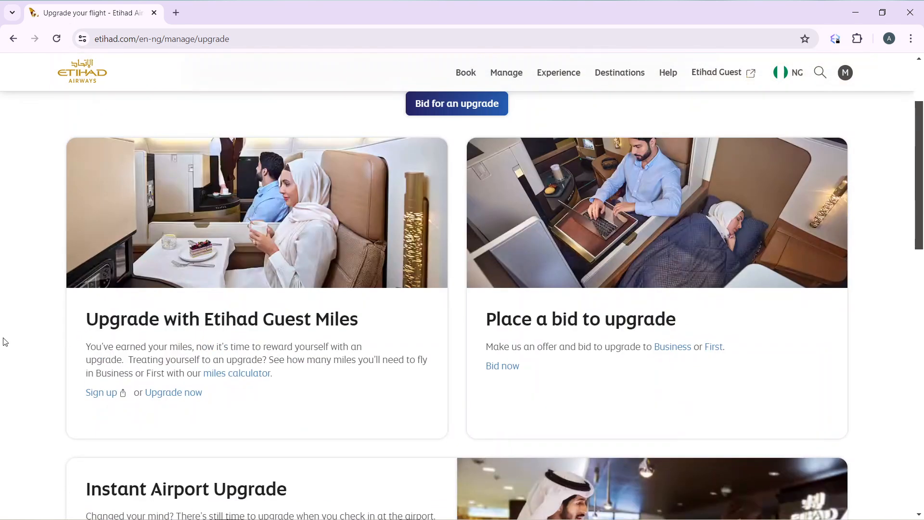
mouse_move(256, 341)
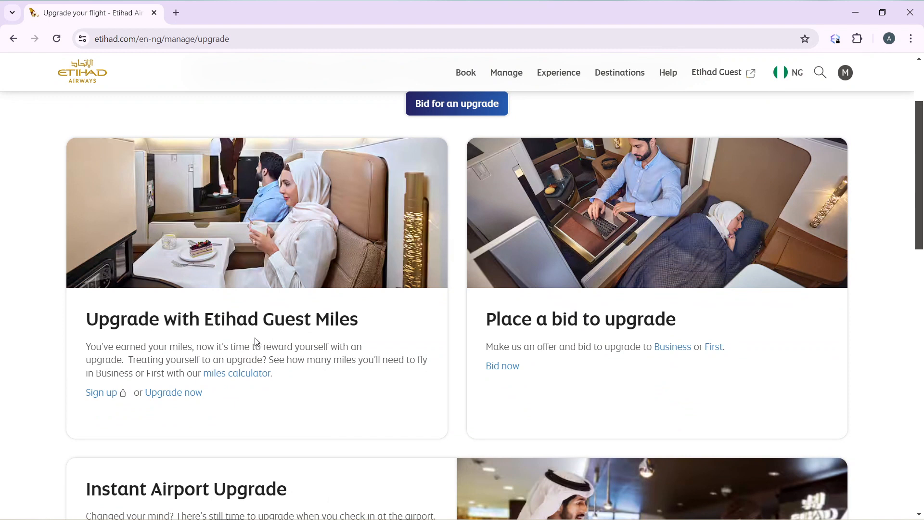
mouse_move(510, 338)
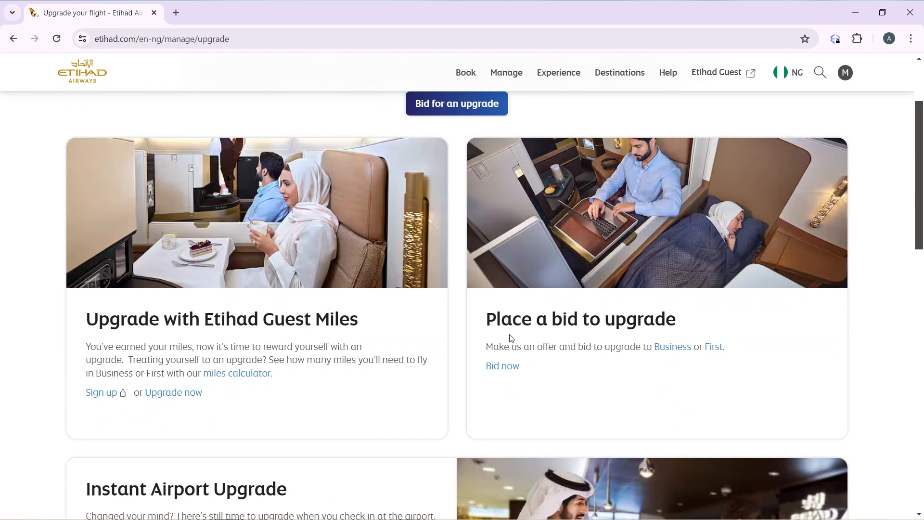
Follow the Bid now link under 'Place a bid to upgrade'.
click(501, 365)
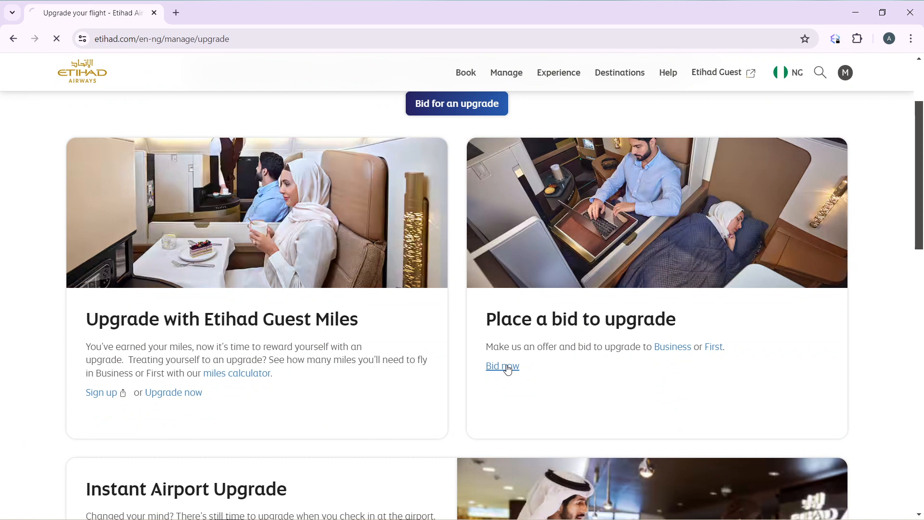
click(502, 366)
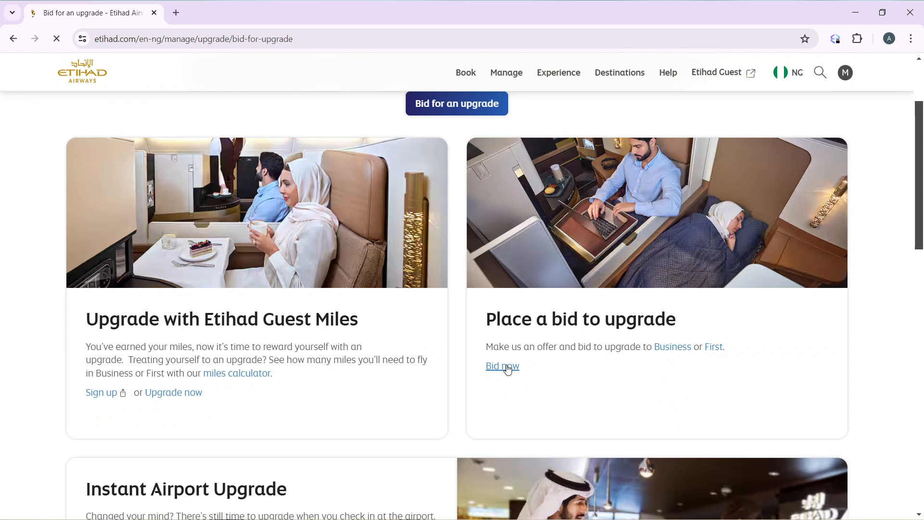
click(501, 366)
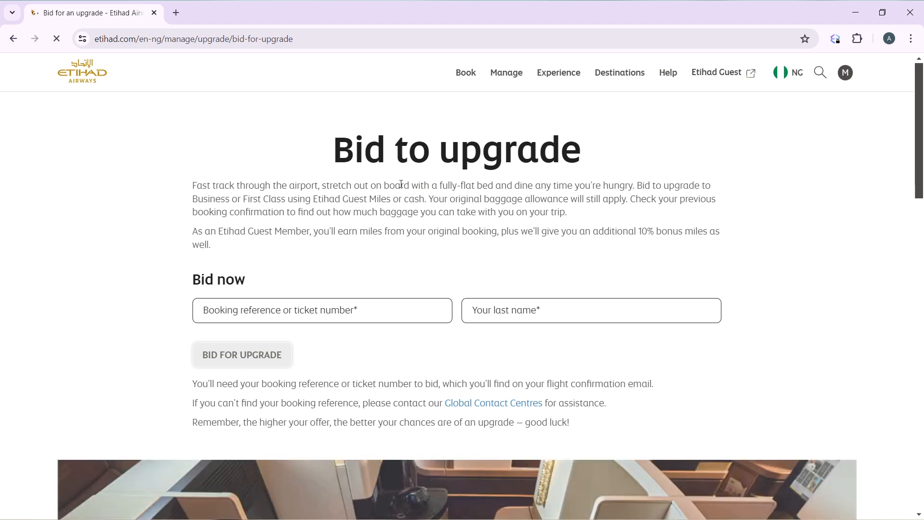
mouse_move(321, 271)
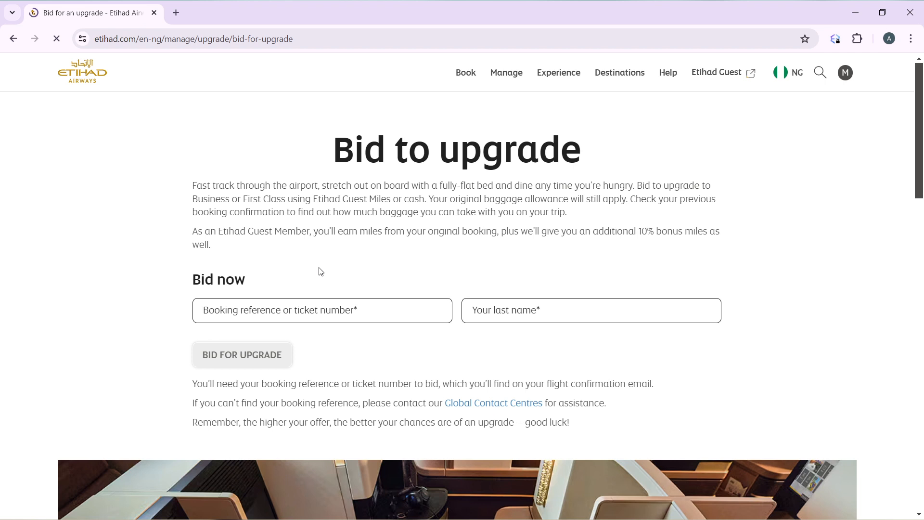
mouse_move(249, 305)
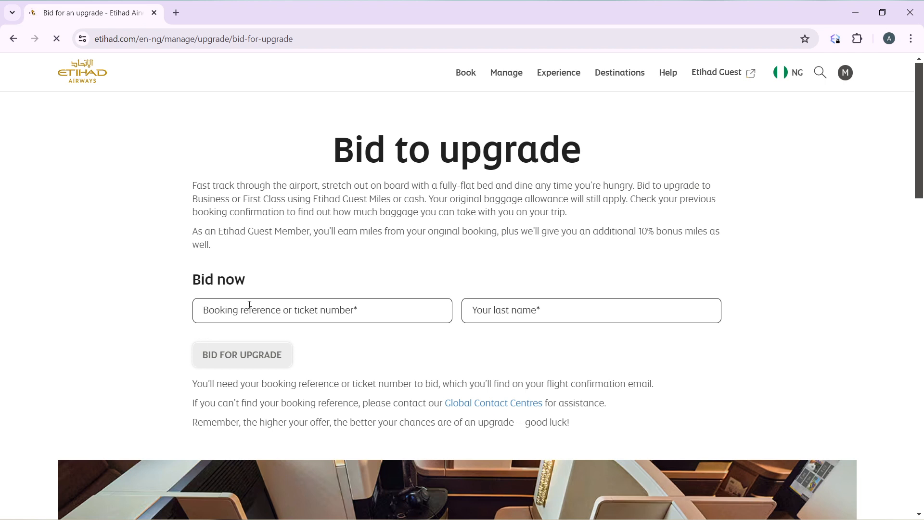
mouse_move(379, 309)
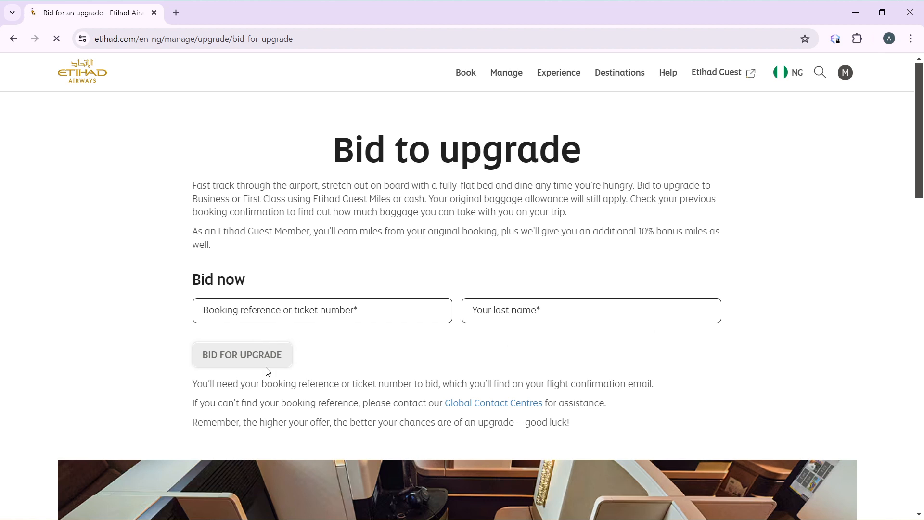
click(241, 355)
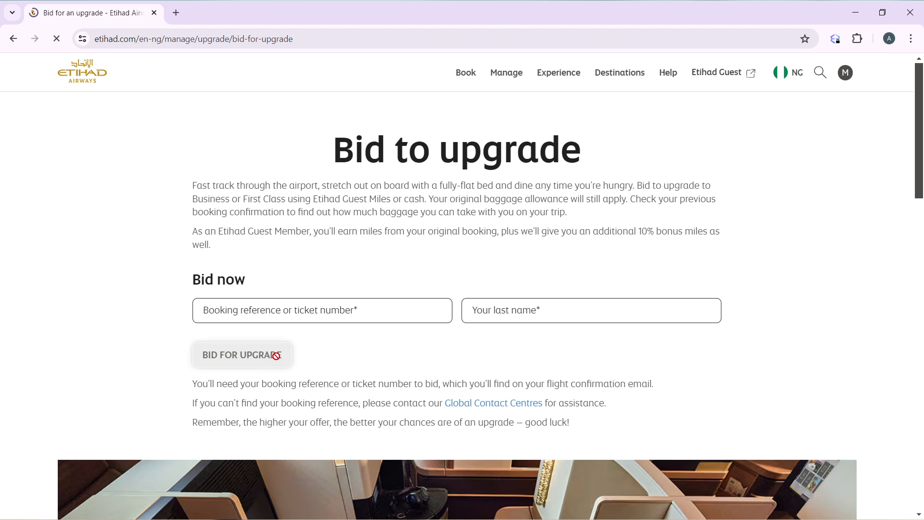